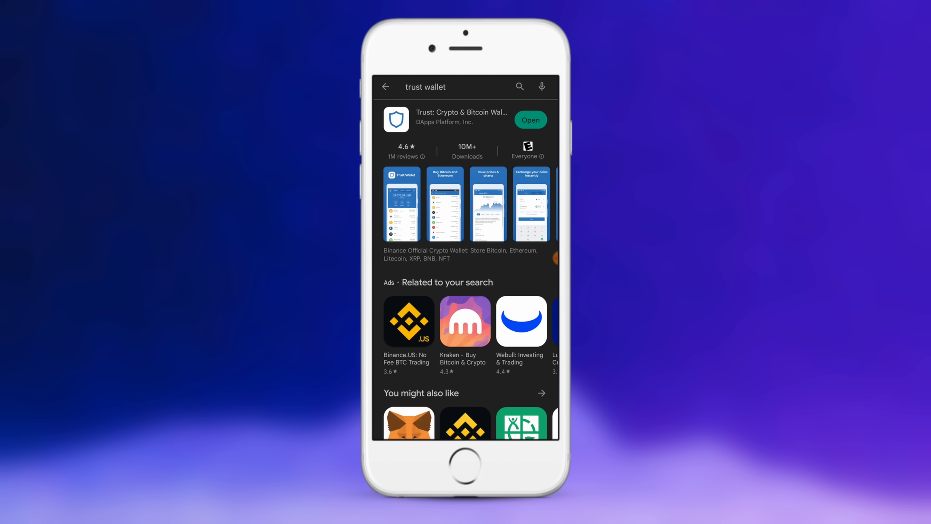
Launch the installed Trust Wallet app from its Play Store listing to its main wallet screen.
click(530, 119)
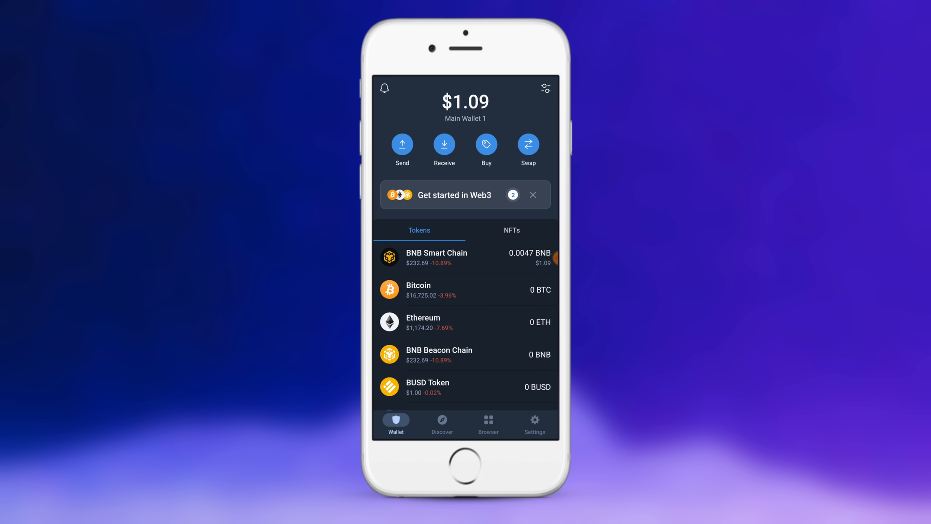
Leave the token list and show the dApp browser home with recent trust-office.com history.
scroll(down, 3)
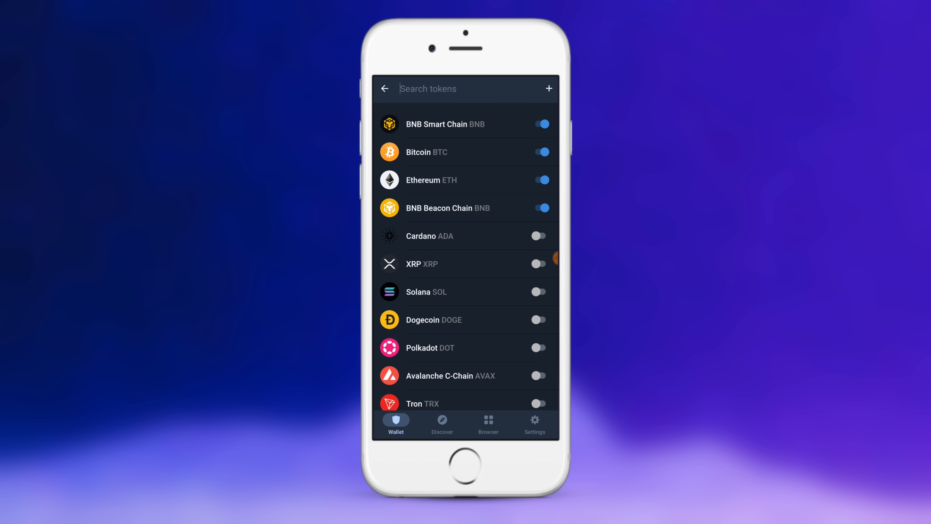
click(436, 124)
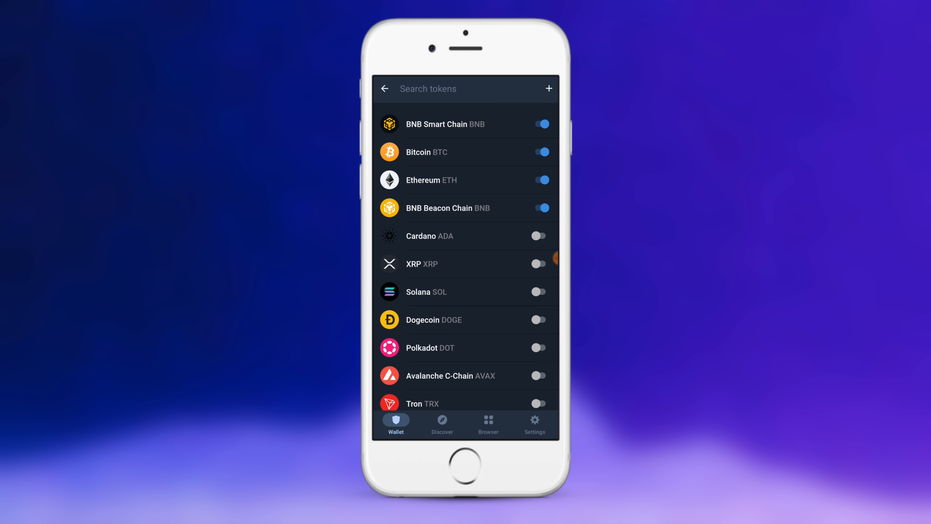
click(385, 89)
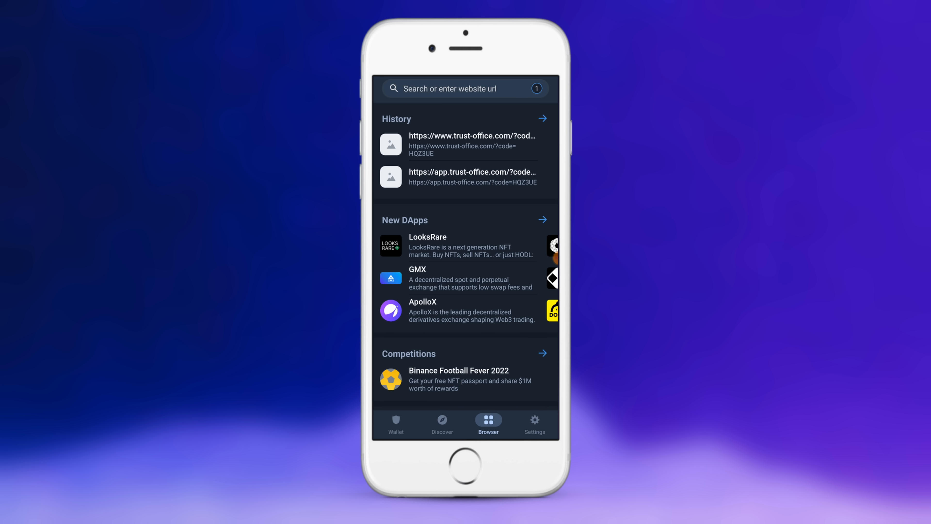
Load app.trust-office.com from history and switch its network from Ethereum to BNB Smart Chain.
click(472, 177)
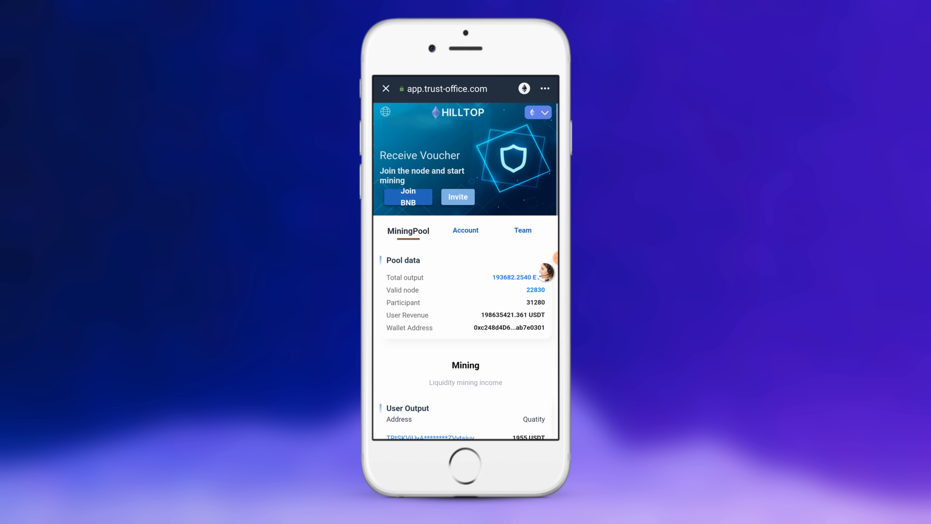
click(535, 112)
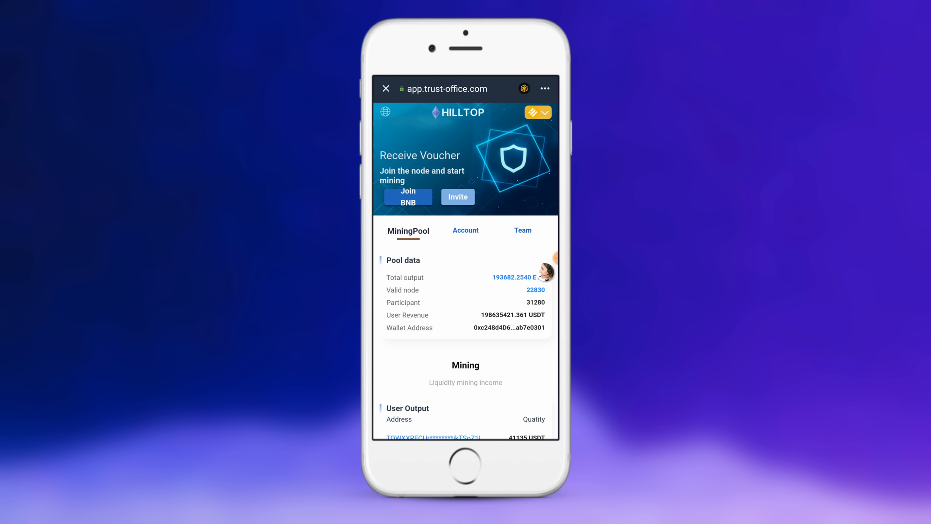
scroll(down, 3)
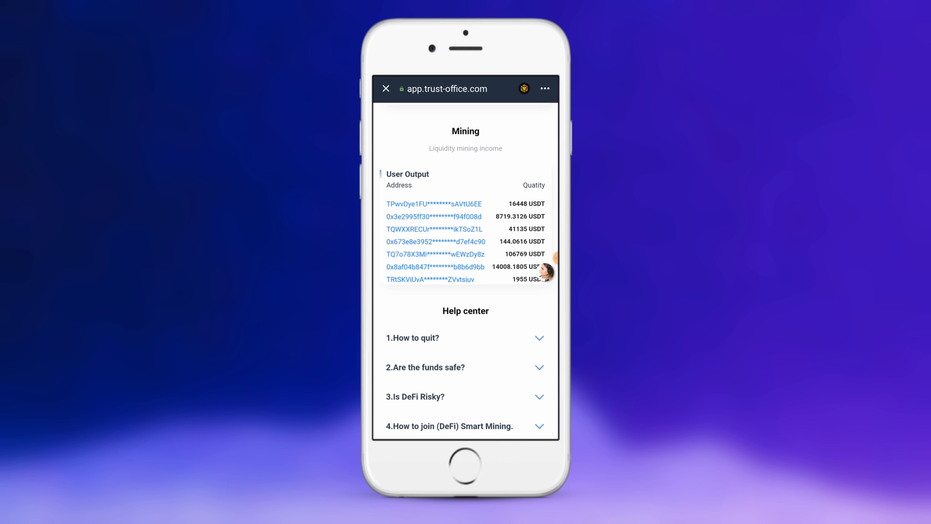
scroll(down, 3)
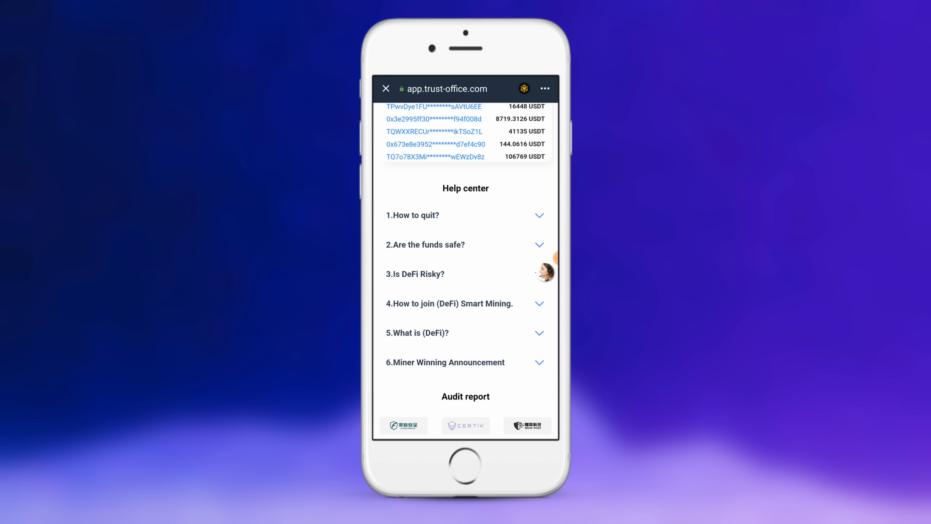
scroll(down, 3)
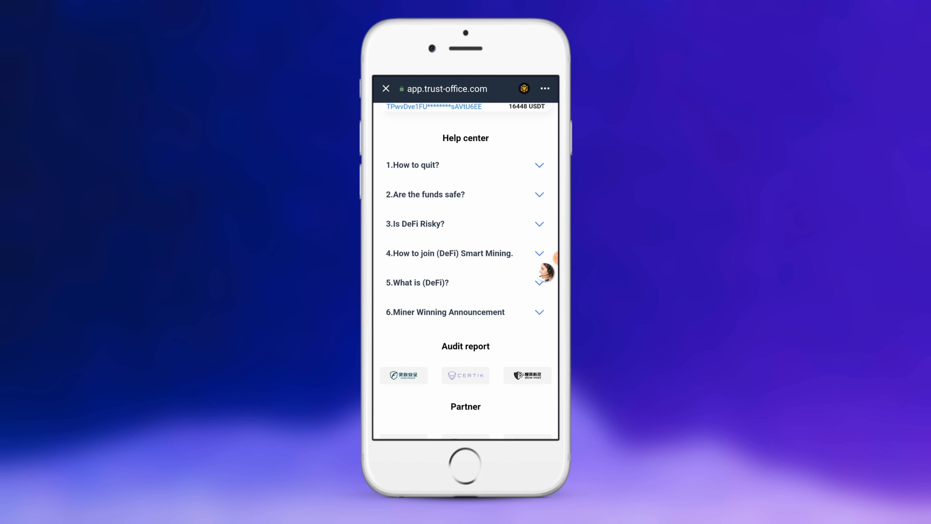
scroll(down, 3)
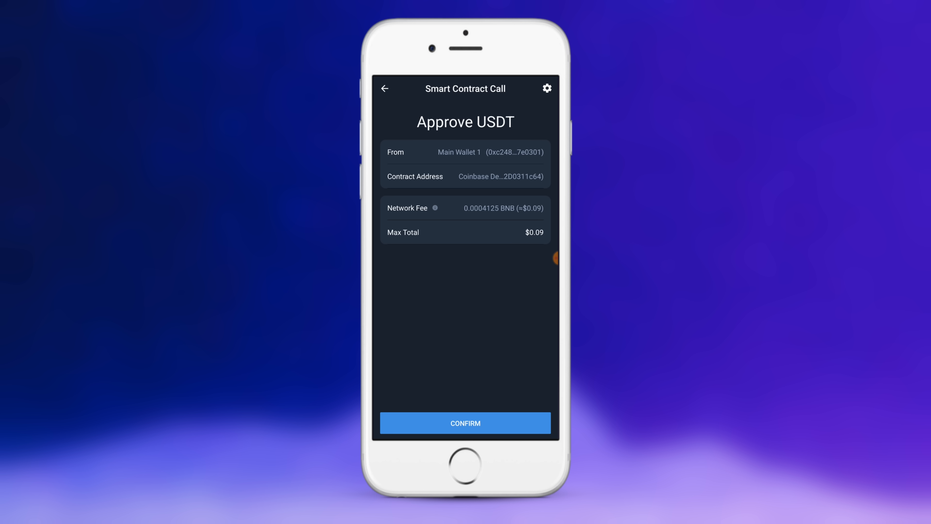
Confirm the Approve USDT smart contract call and return to the mining-pool page.
click(466, 423)
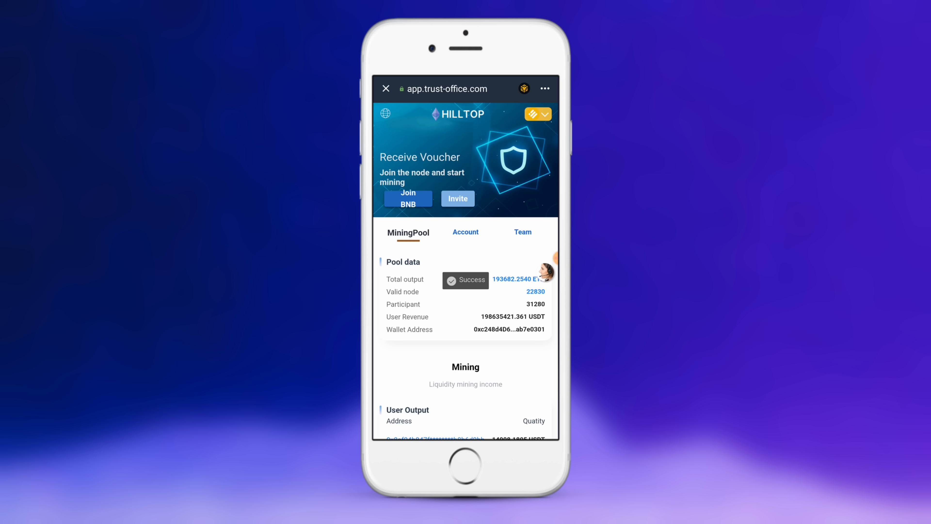
scroll(down, 3)
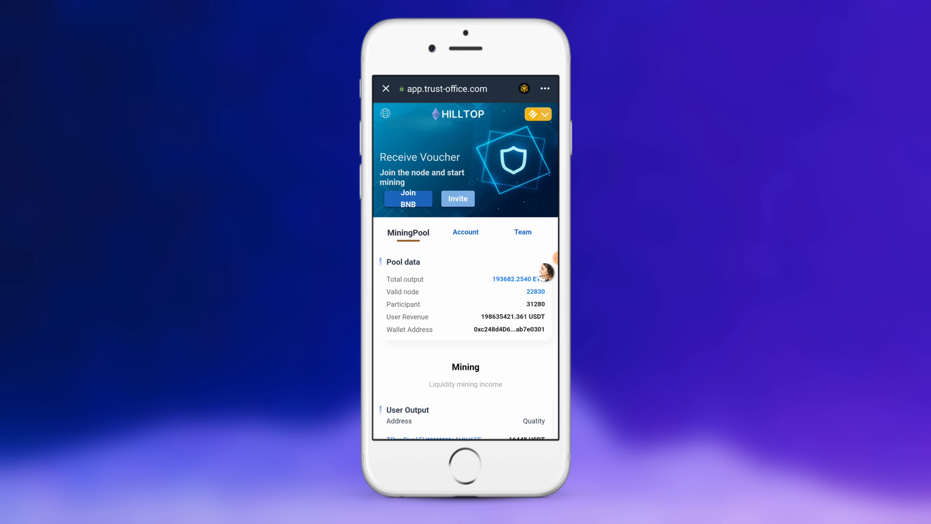
View the Account section and copy the invitation share link from the Invite popup.
click(466, 232)
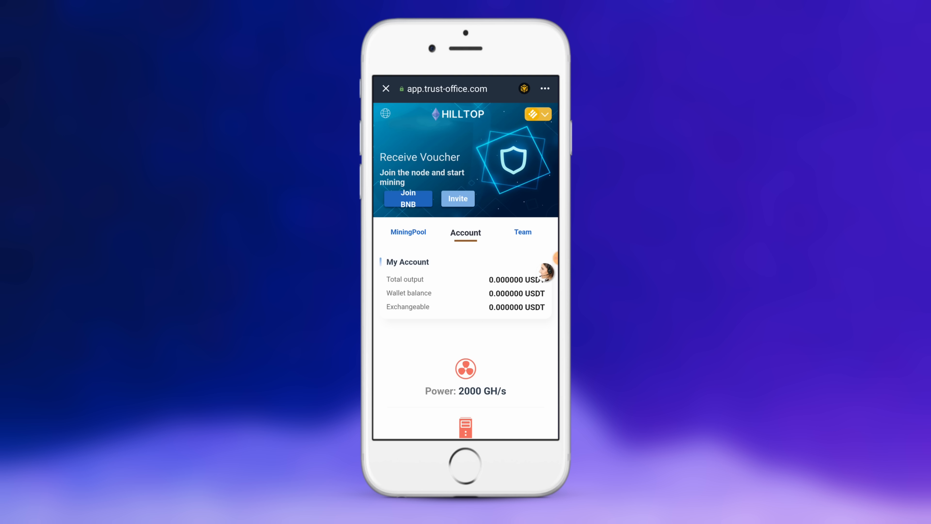
click(408, 232)
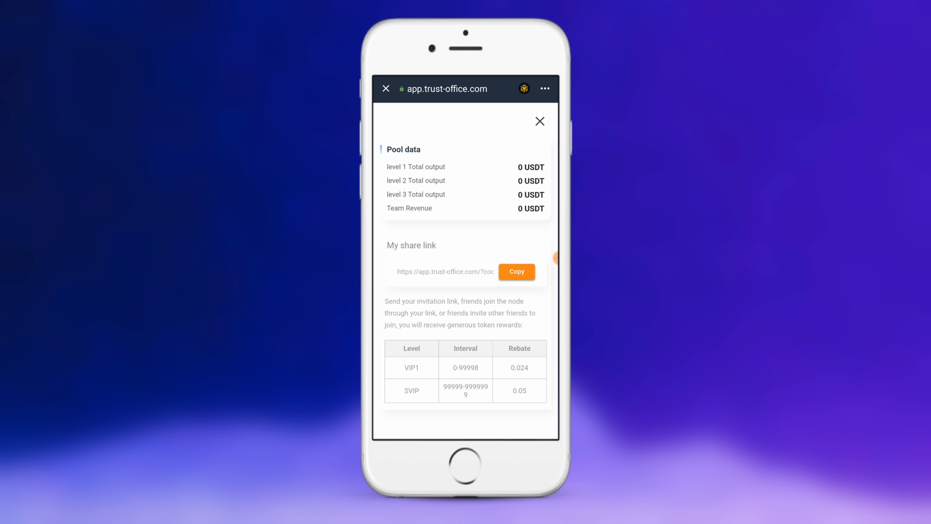
click(516, 271)
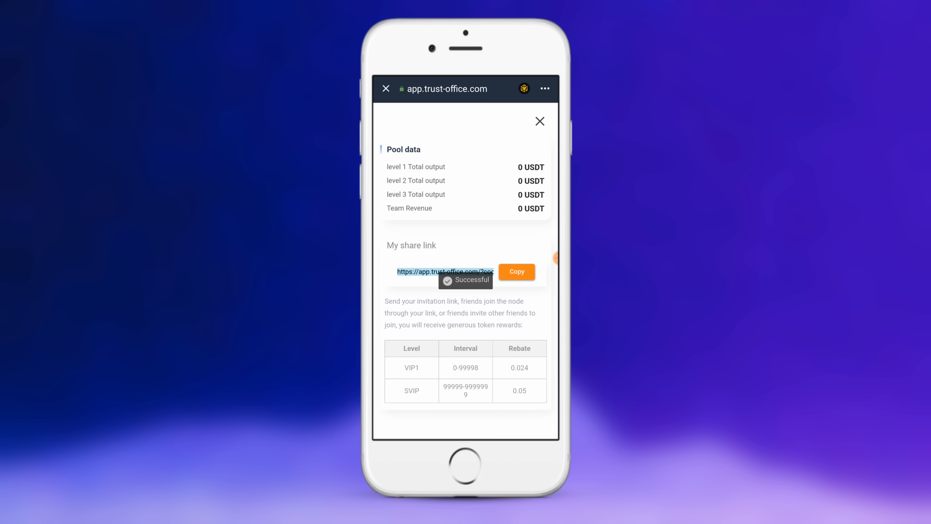
click(516, 272)
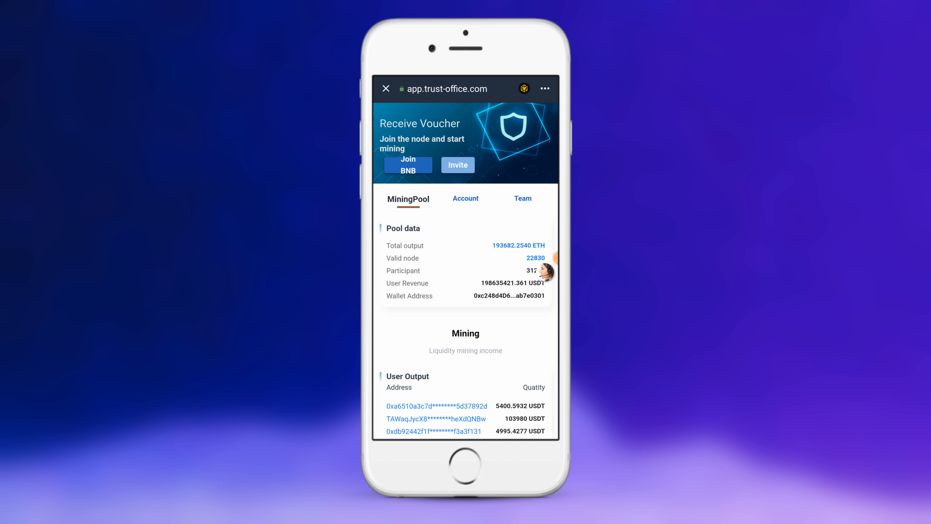
Check the Team earnings section, then return to the MiningPool overview.
click(465, 198)
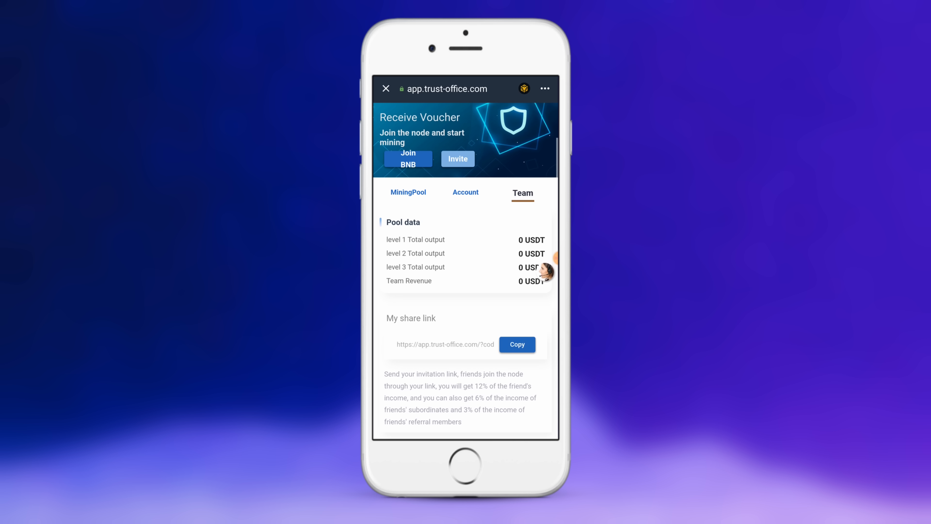
click(408, 192)
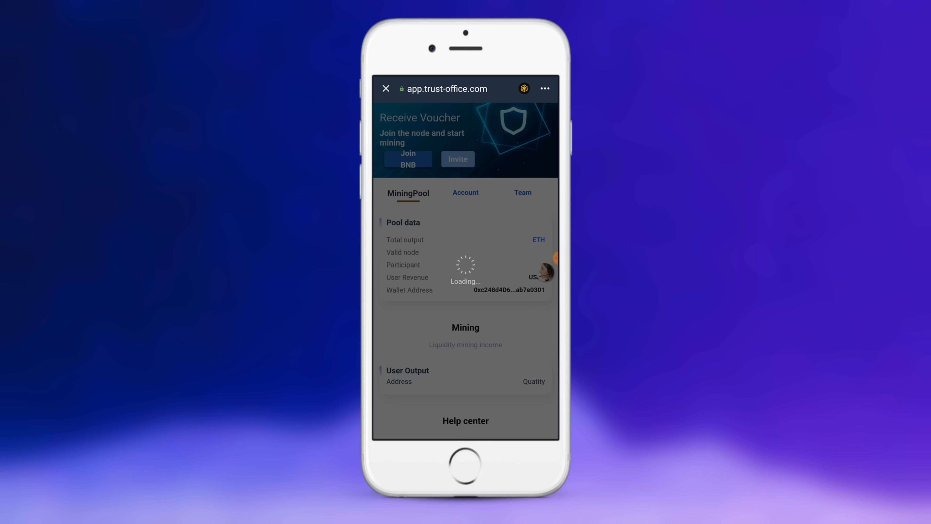
Recheck the still-zero Account balances, then show the Team earnings and share link.
scroll(down, 3)
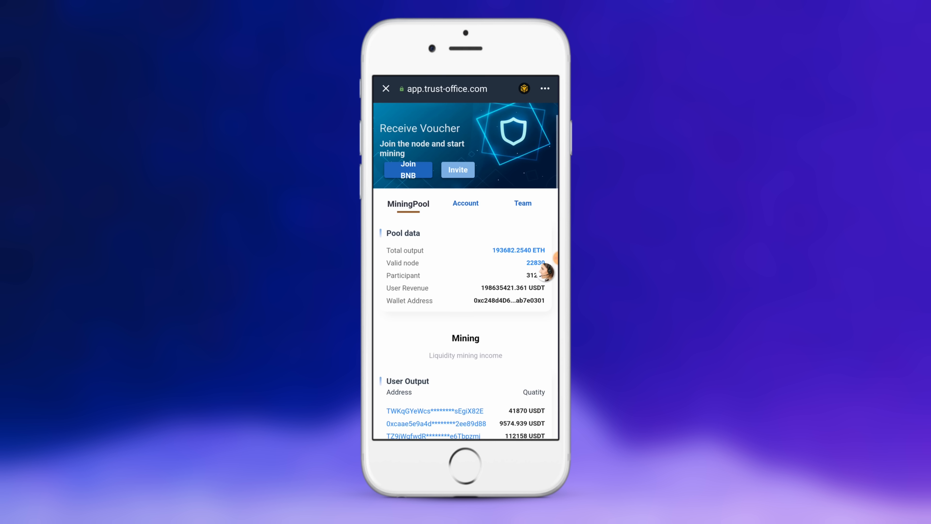
scroll(down, 3)
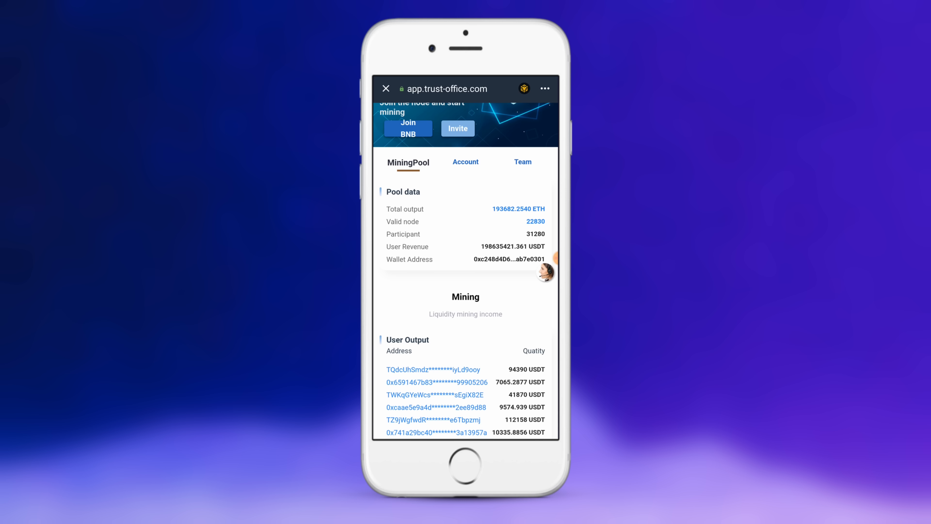
click(465, 162)
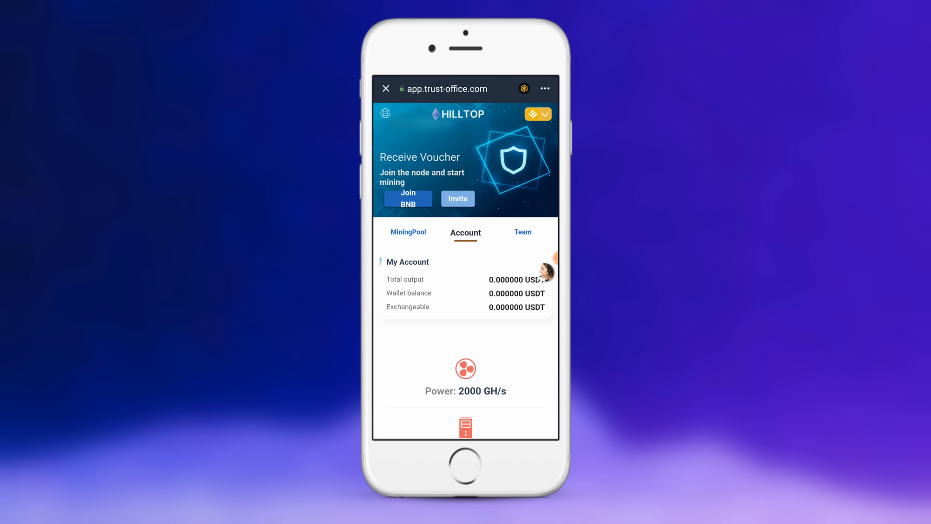
click(522, 232)
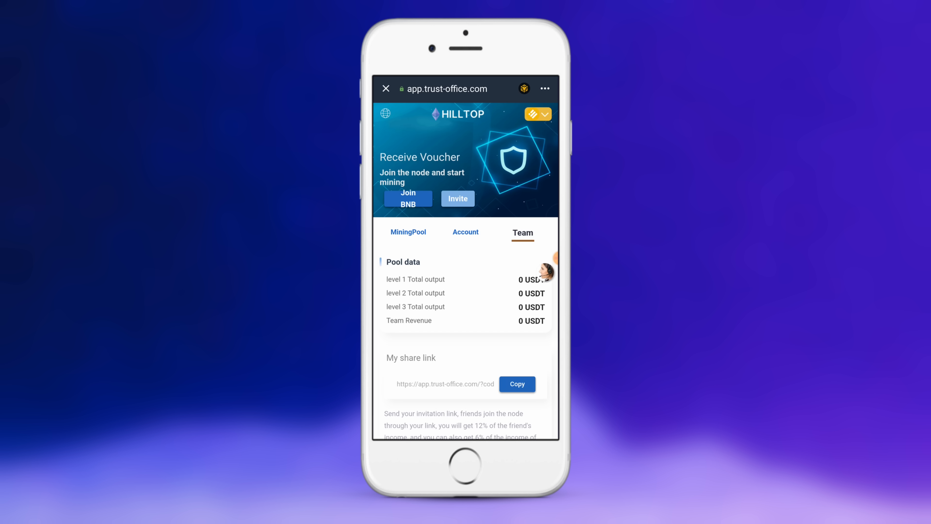
Show the Account section with its 5 USDT wallet balance and 0.04 USDT output amounts.
click(466, 233)
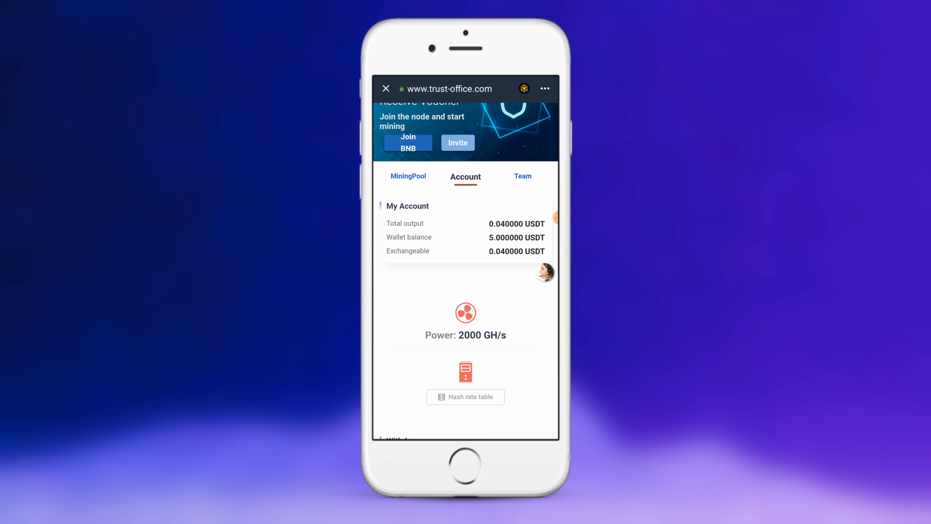
scroll(down, 3)
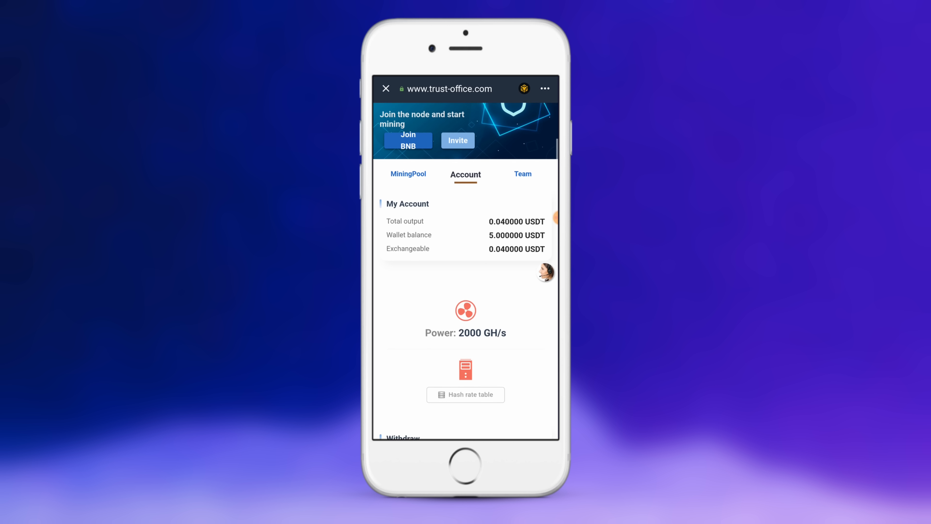
scroll(down, 3)
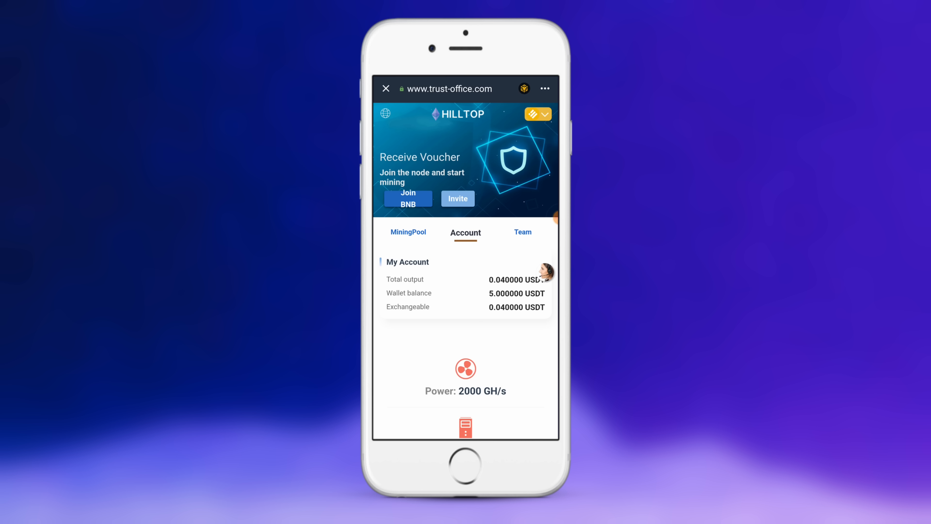
scroll(down, 3)
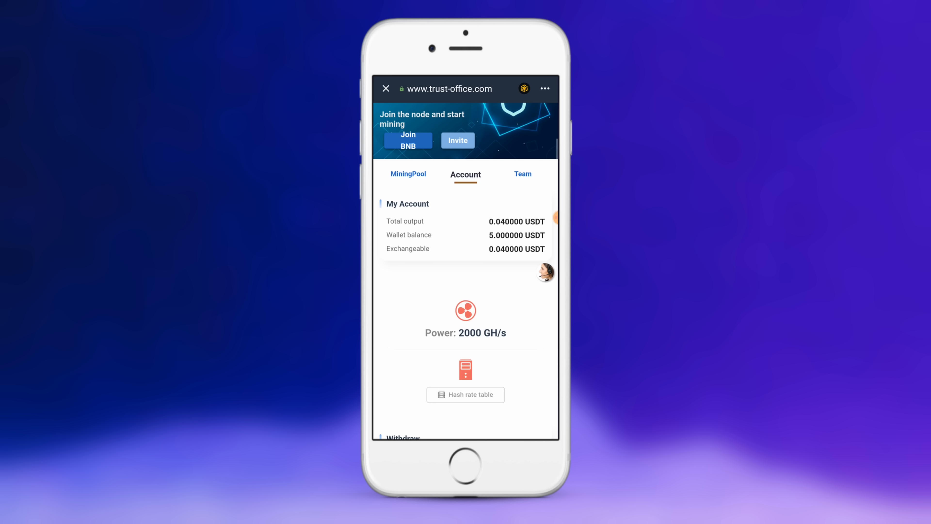
scroll(down, 3)
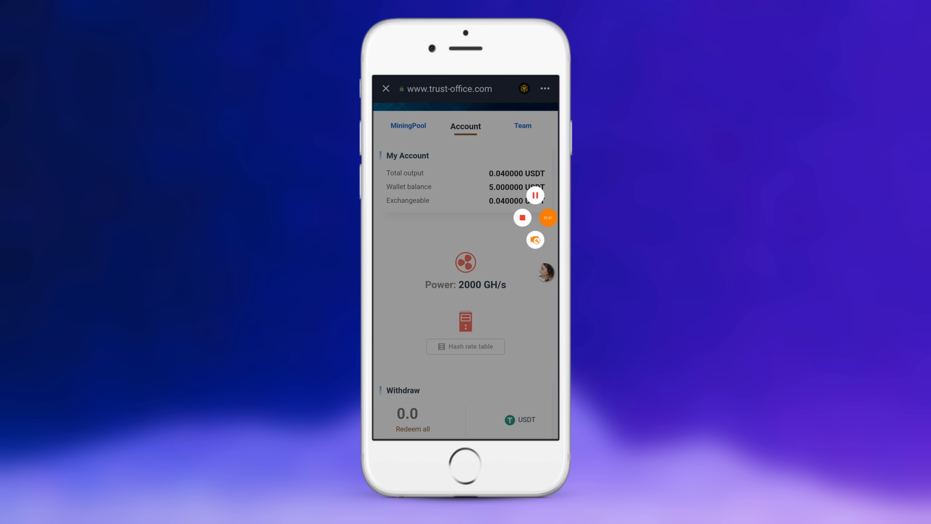
Show the Team section with zero pool earnings and the invitation share link.
click(522, 125)
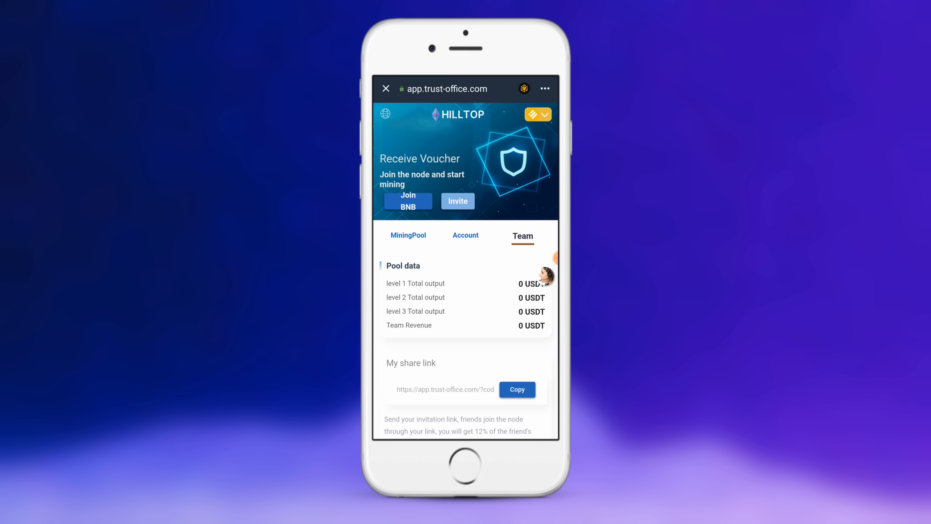
scroll(down, 3)
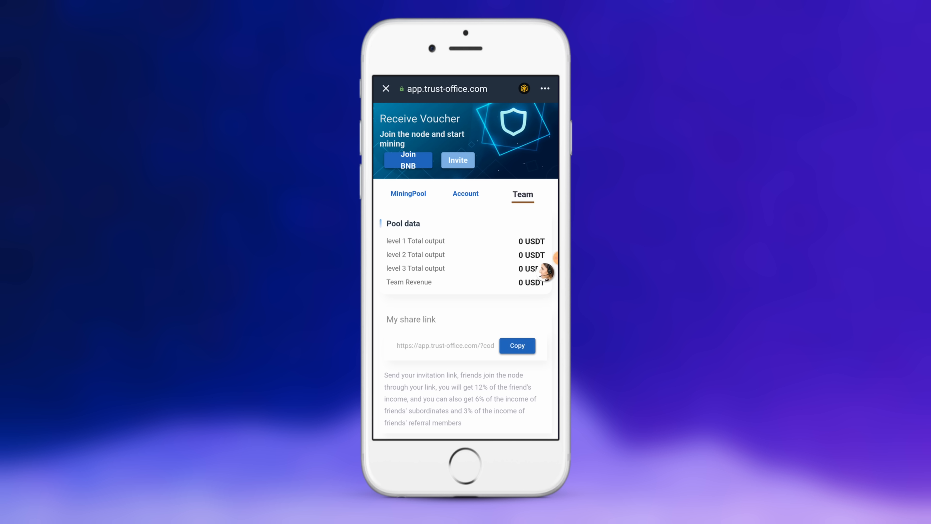